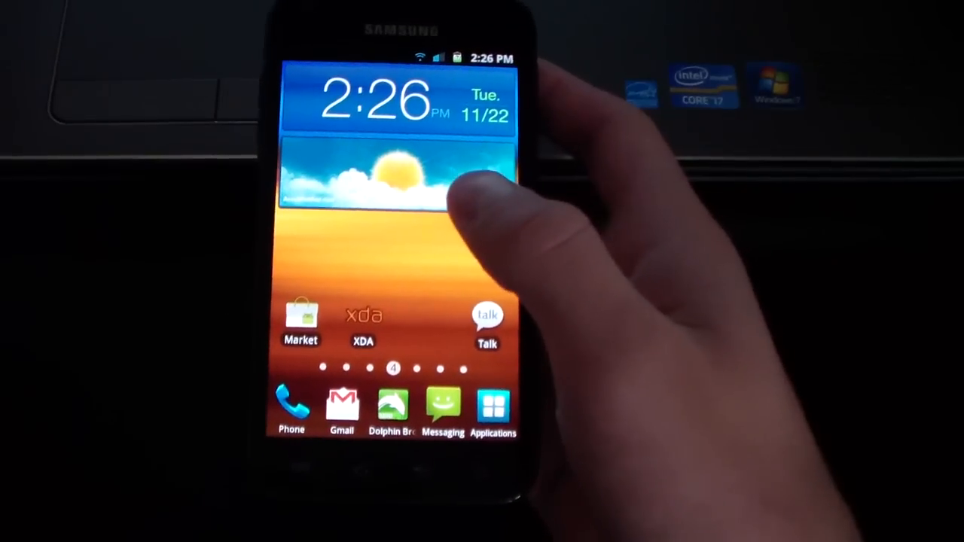
# Search Android Market for 'ics keyboard' and open the IceCream Sandwich-ICS Keyboard listing
pyautogui.click(301, 316)
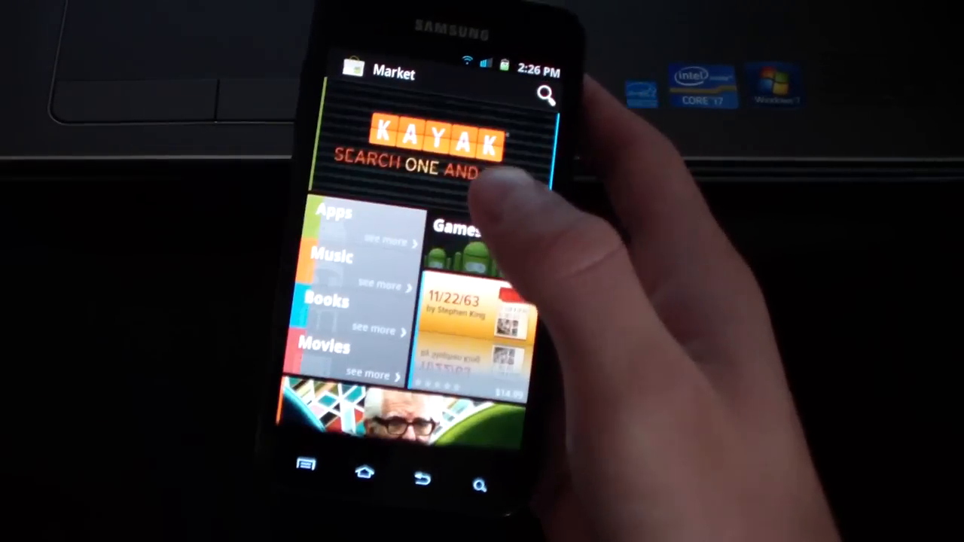
pyautogui.click(545, 96)
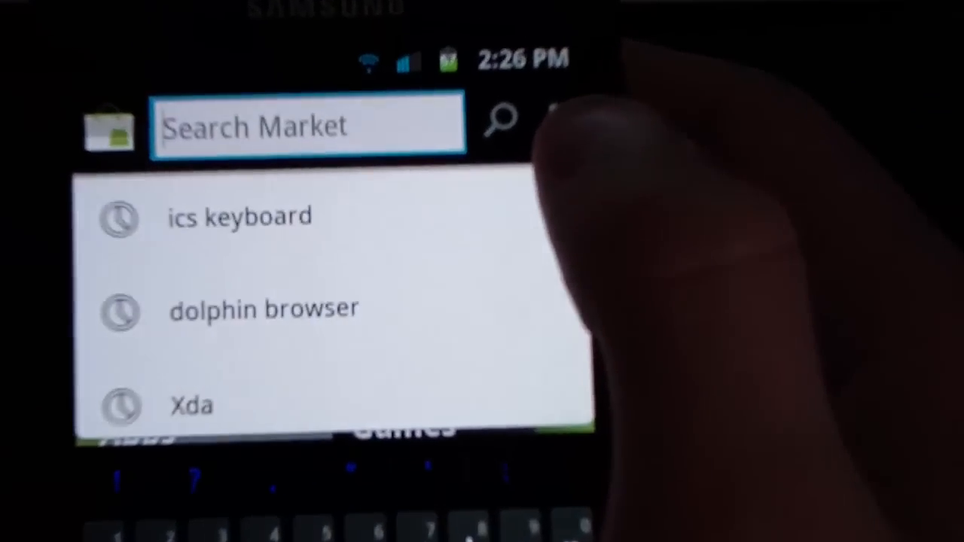
pyautogui.click(239, 217)
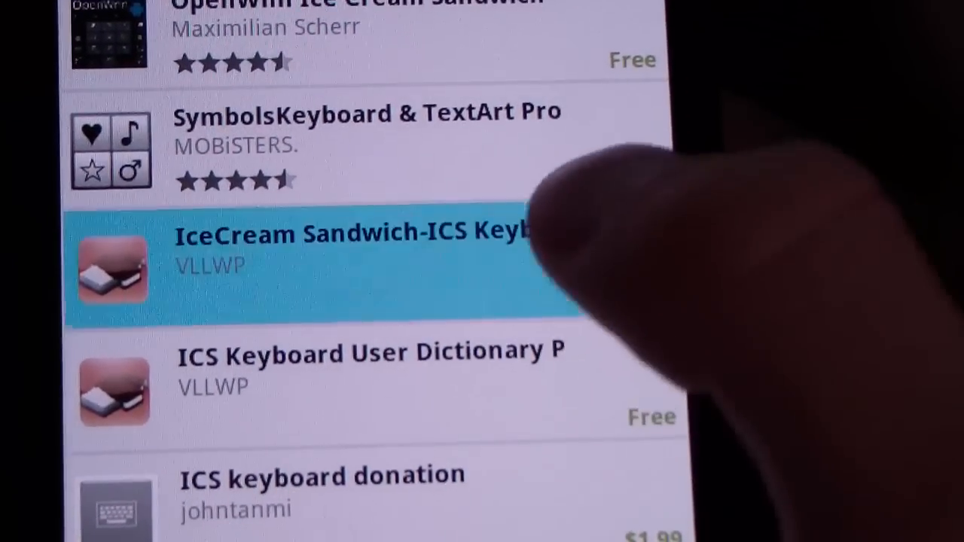
pyautogui.click(339, 271)
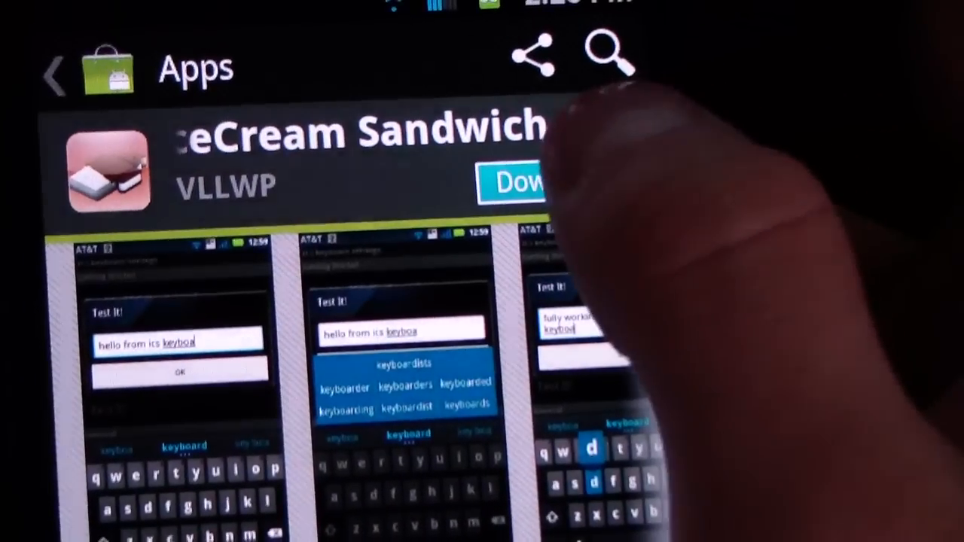
# Accept permissions and start downloading ICS Keyboard plus its user dictionary add-on
pyautogui.click(520, 183)
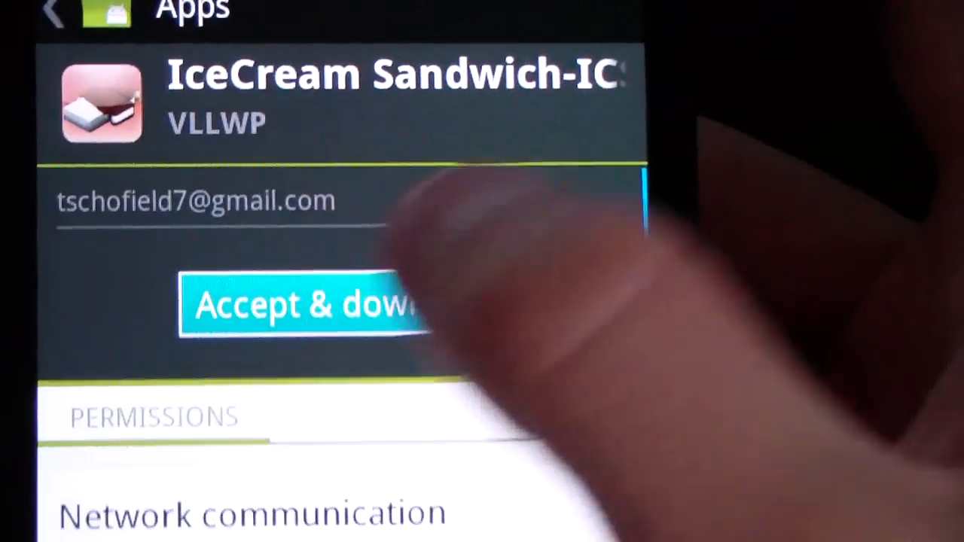
pyautogui.click(309, 304)
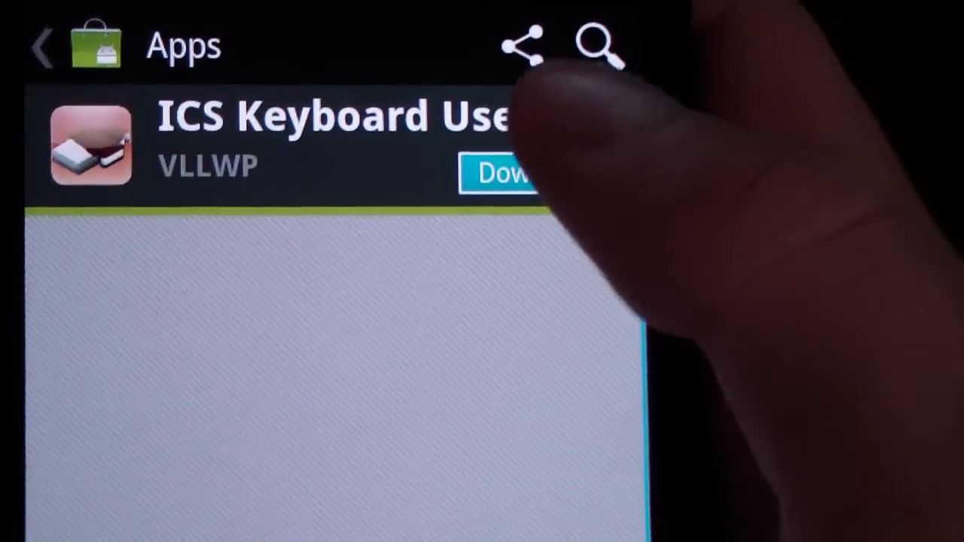
pyautogui.click(505, 173)
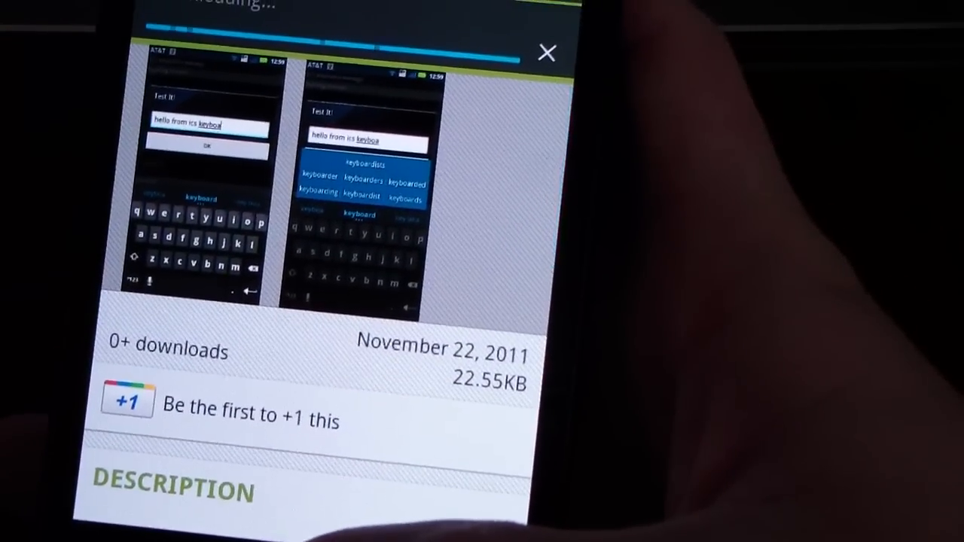
# Return to the home screen and bring up its options menu
pyautogui.click(547, 52)
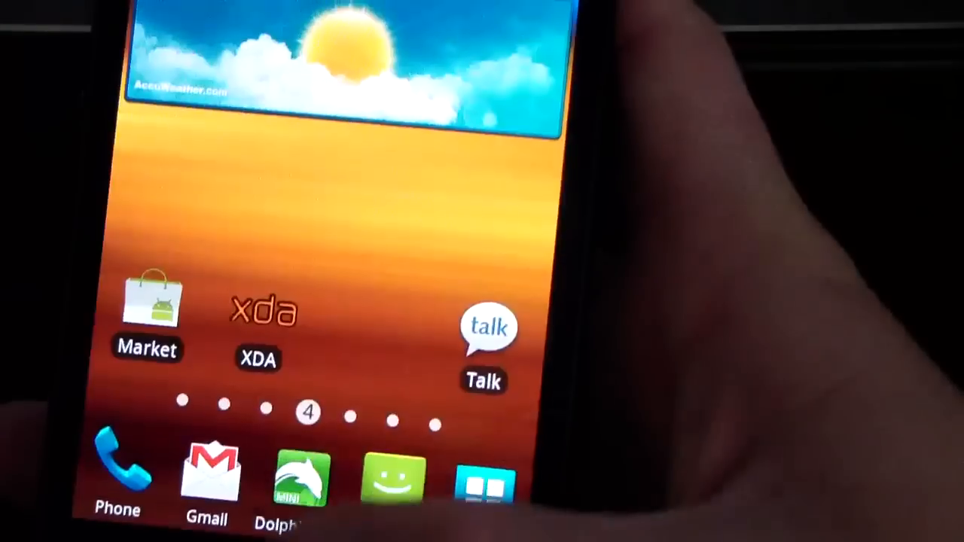
pyautogui.moveTo(301, 15); pyautogui.dragTo(301, 301)
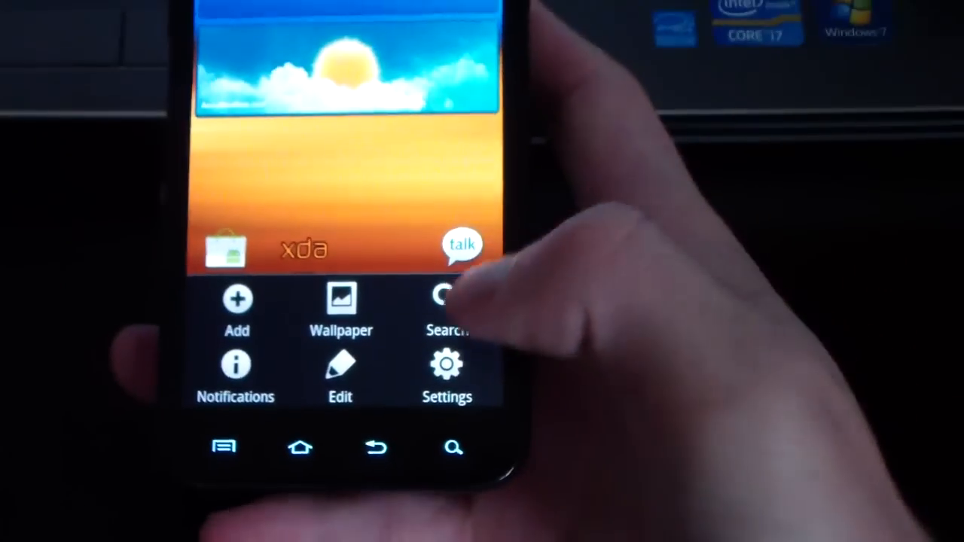
# Enable ICS keyboard under Language and keyboard, confirming the Attention warning
pyautogui.click(447, 376)
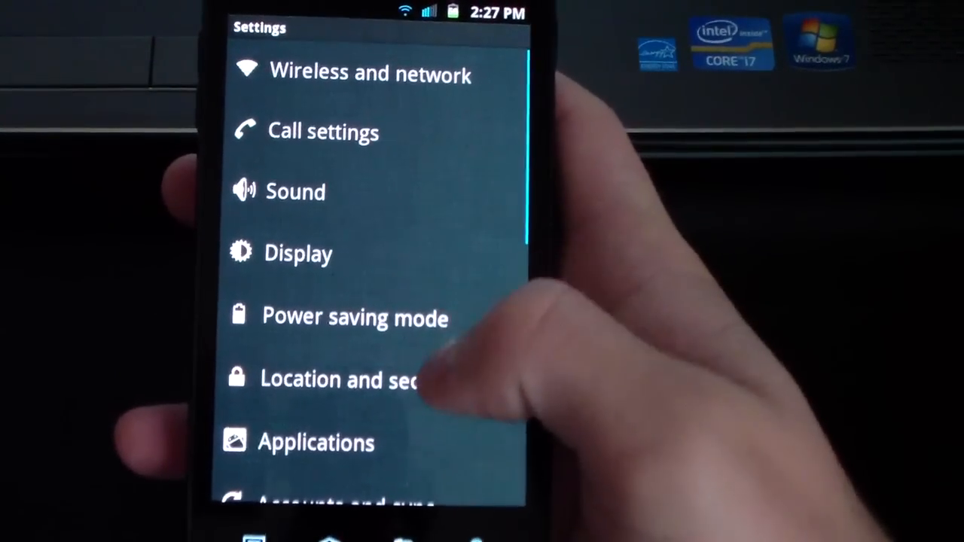
pyautogui.scroll(-3)
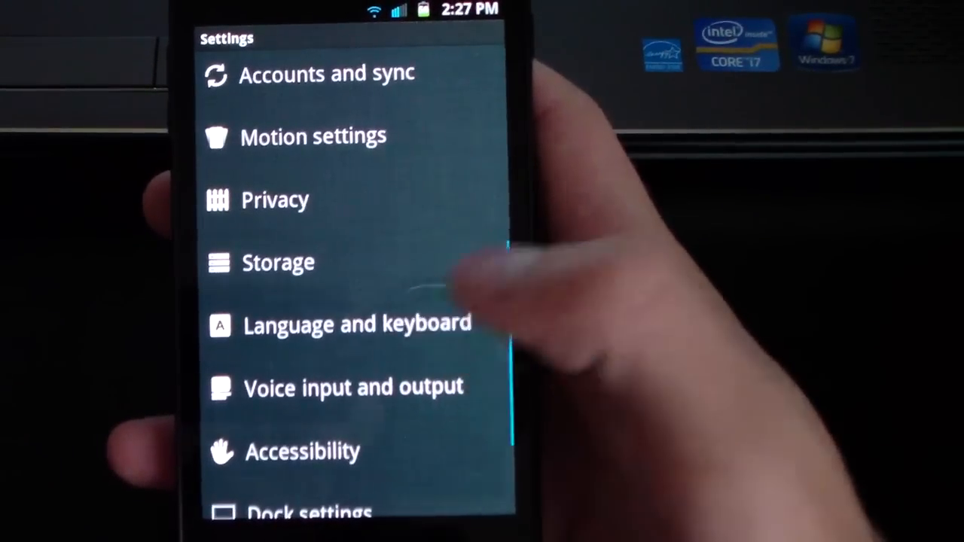
pyautogui.click(356, 326)
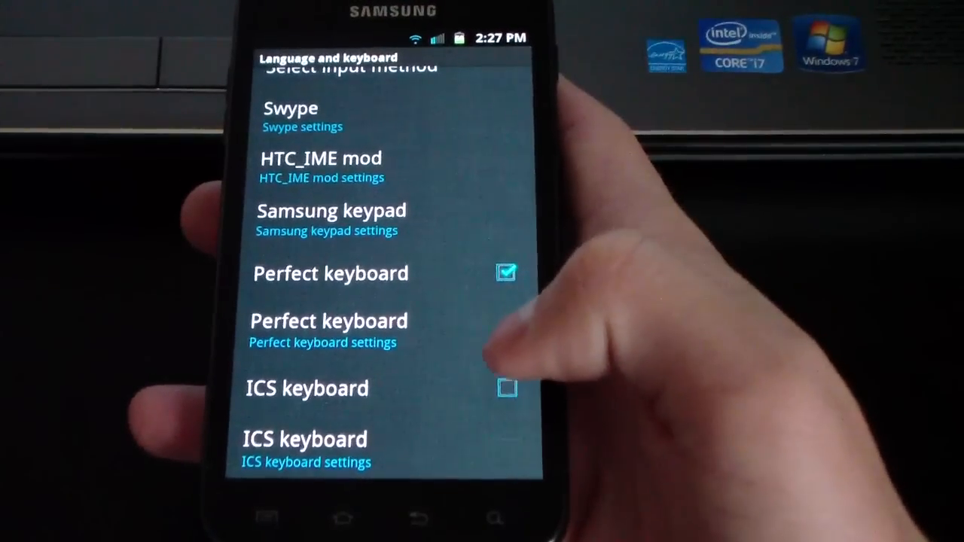
pyautogui.click(508, 389)
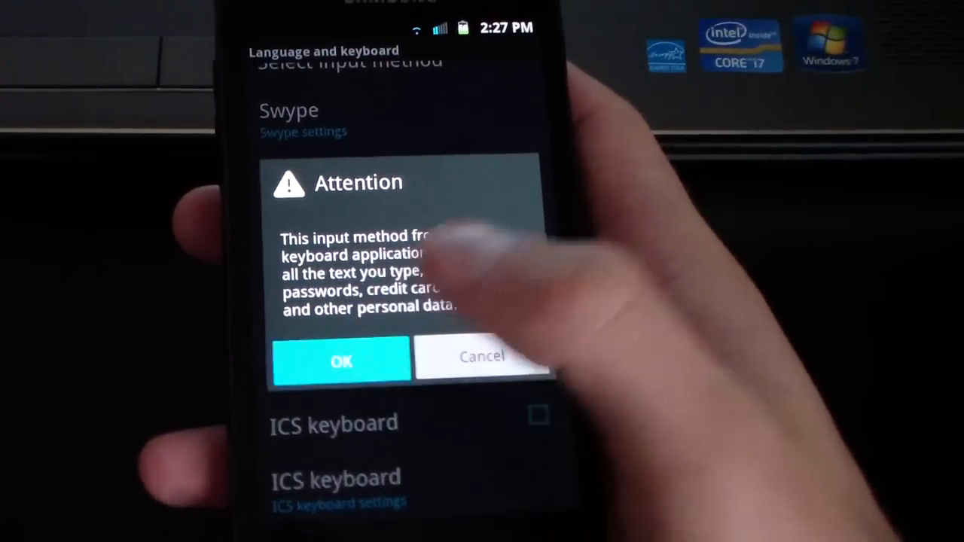
pyautogui.click(341, 362)
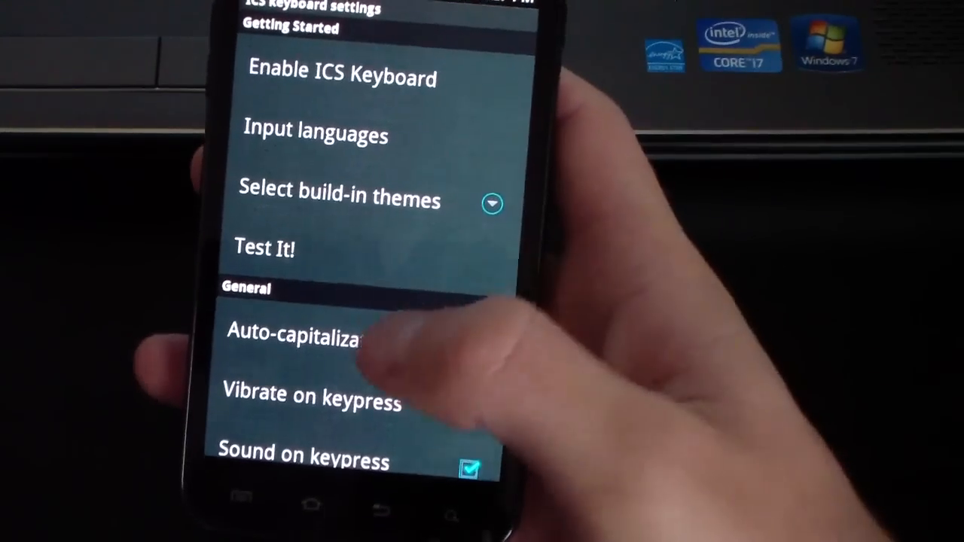
# Look through the ICS keyboard settings, then back out of Settings
pyautogui.scroll(-3)
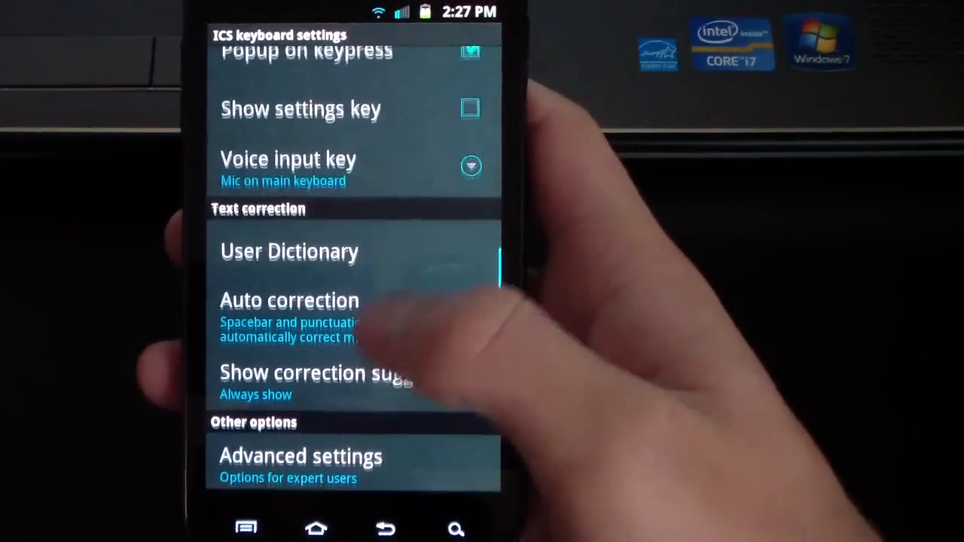
pyautogui.scroll(-3)
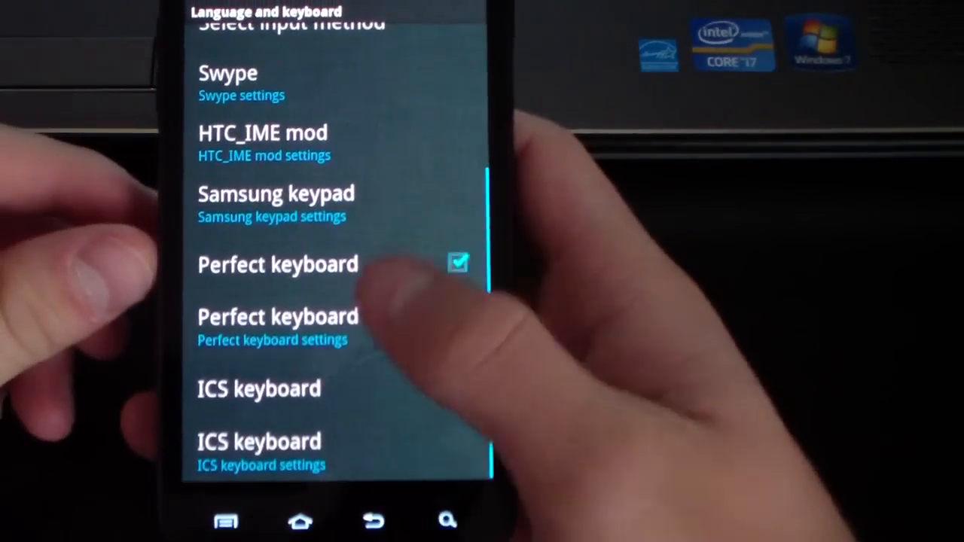
pyautogui.click(277, 265)
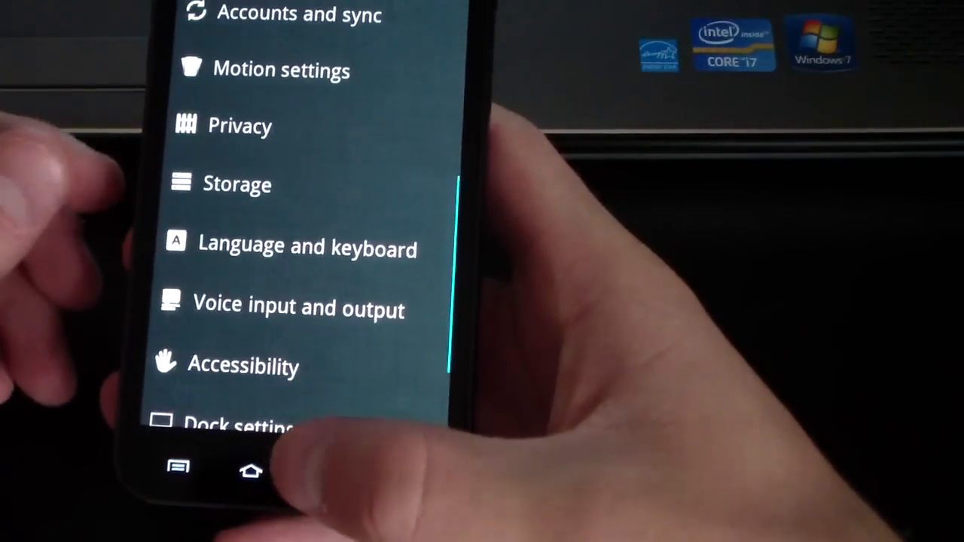
pyautogui.click(250, 470)
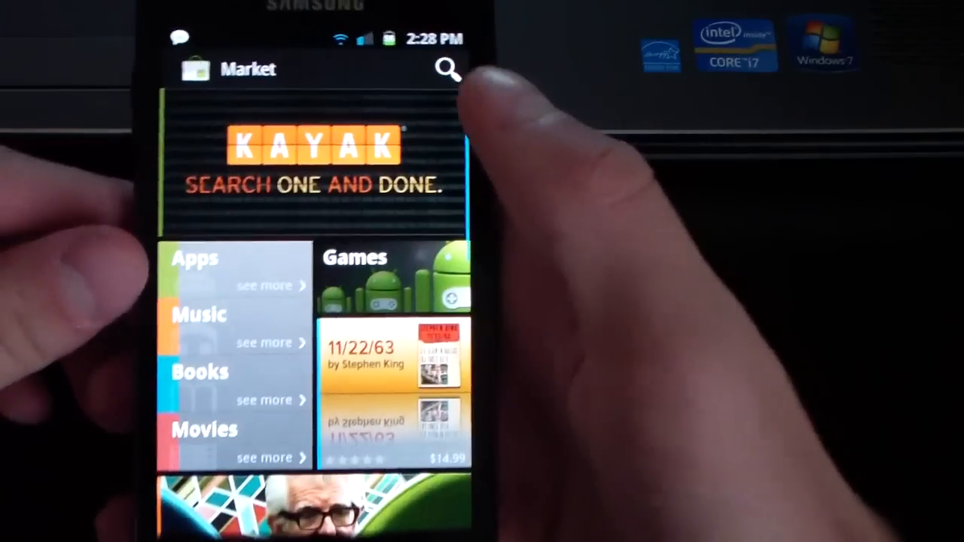
# Try the new keyboard in the Market search field by typing 'hg' and 'j'
pyautogui.click(449, 70)
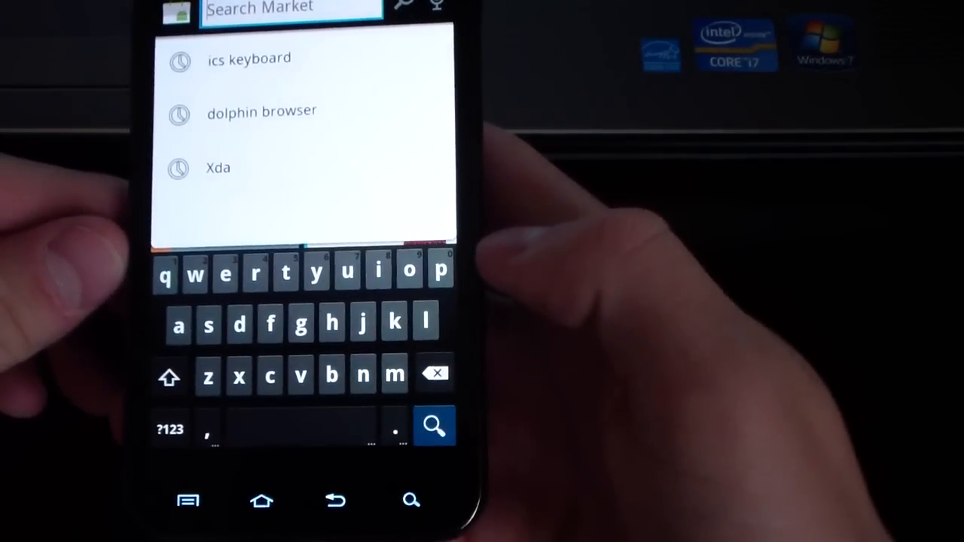
pyautogui.write('hg')
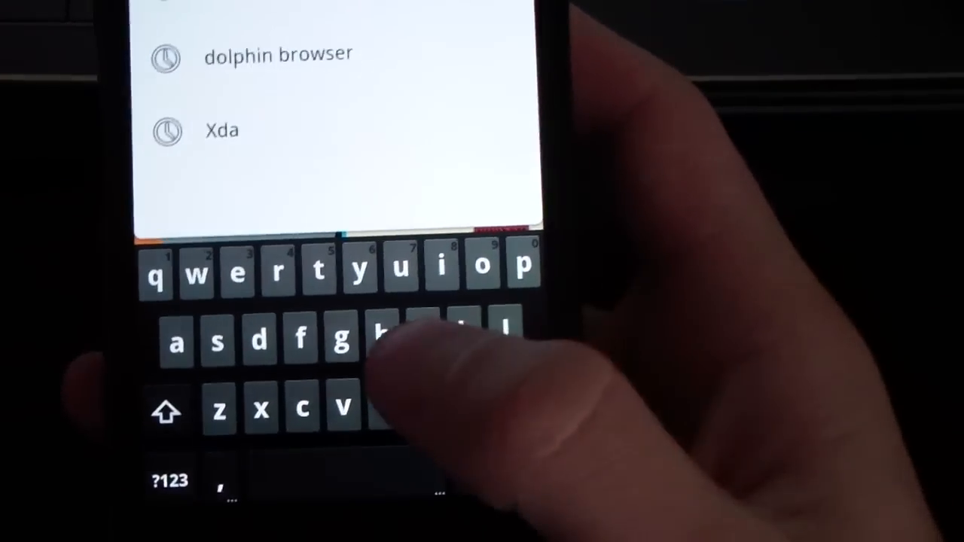
pyautogui.write('j')
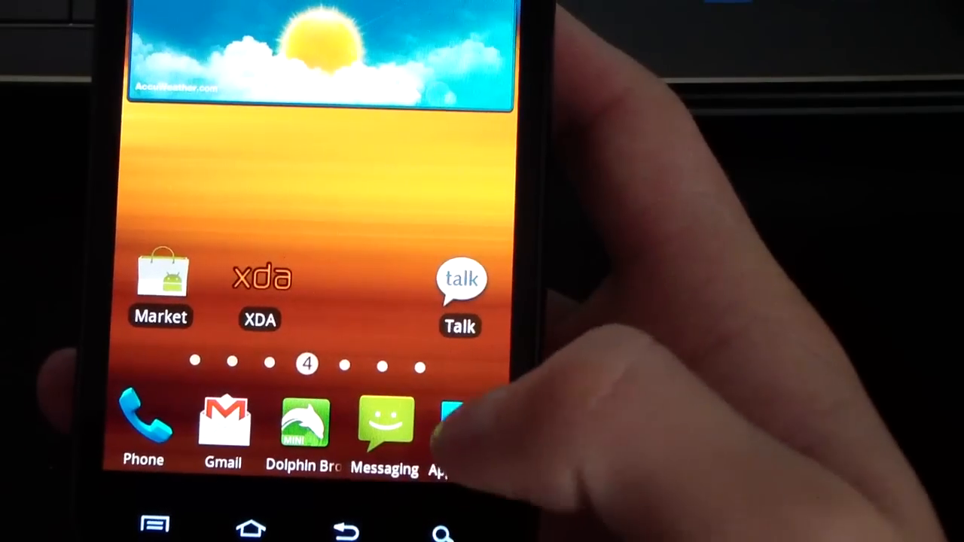
# Open Messaging from the app drawer
pyautogui.click(449, 434)
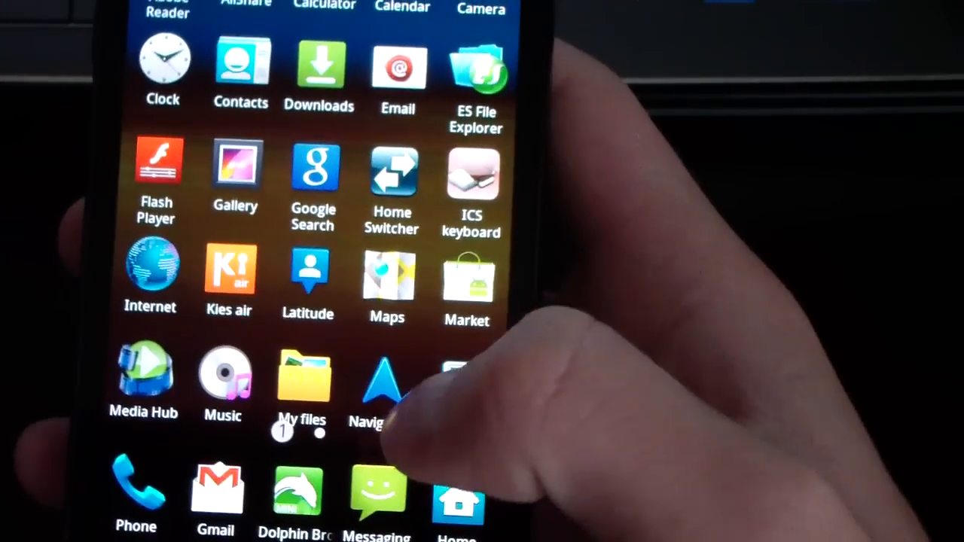
pyautogui.click(377, 494)
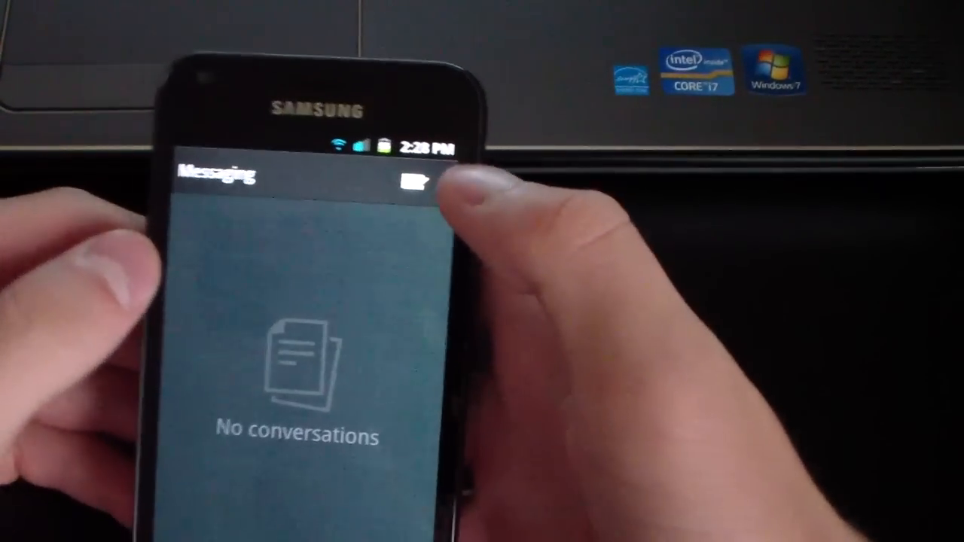
# Compose a new message reading 'Hey how is it going. This is a nice keyboard.'
pyautogui.click(414, 178)
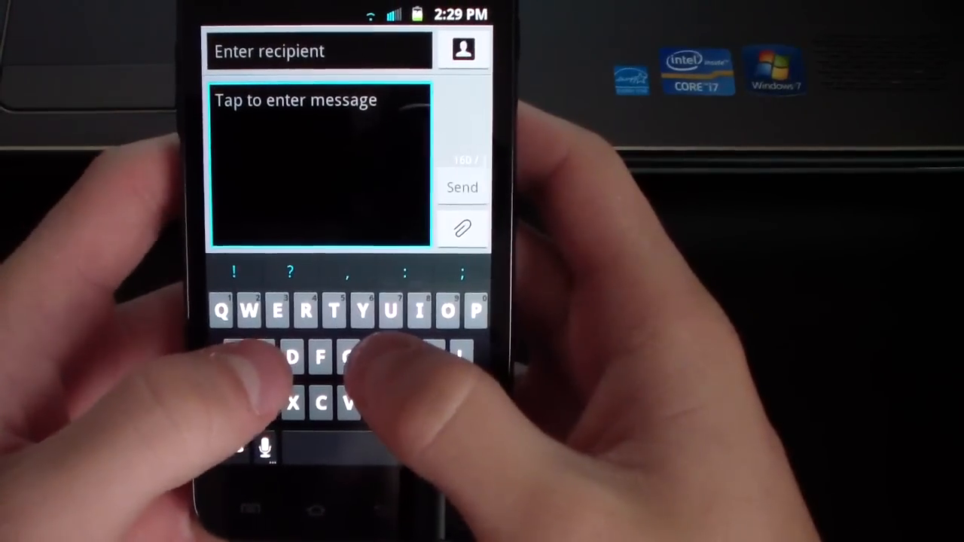
pyautogui.write('ey how is it going.')
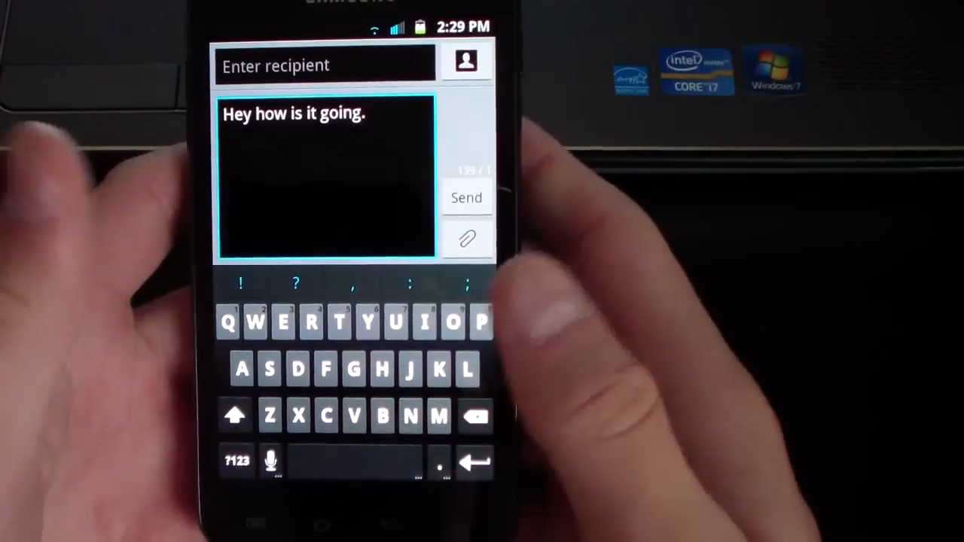
pyautogui.write('This is')
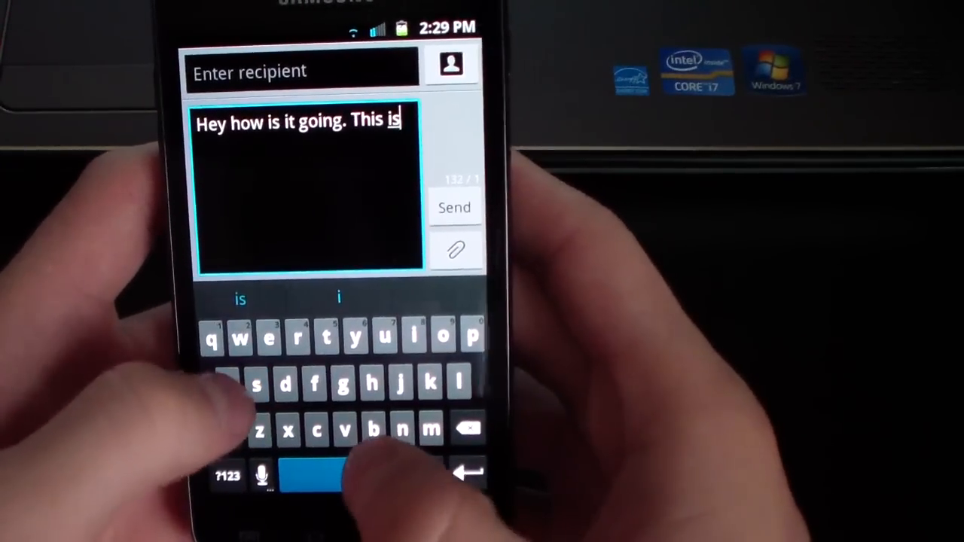
pyautogui.write('a nice keyboard. Ksh')
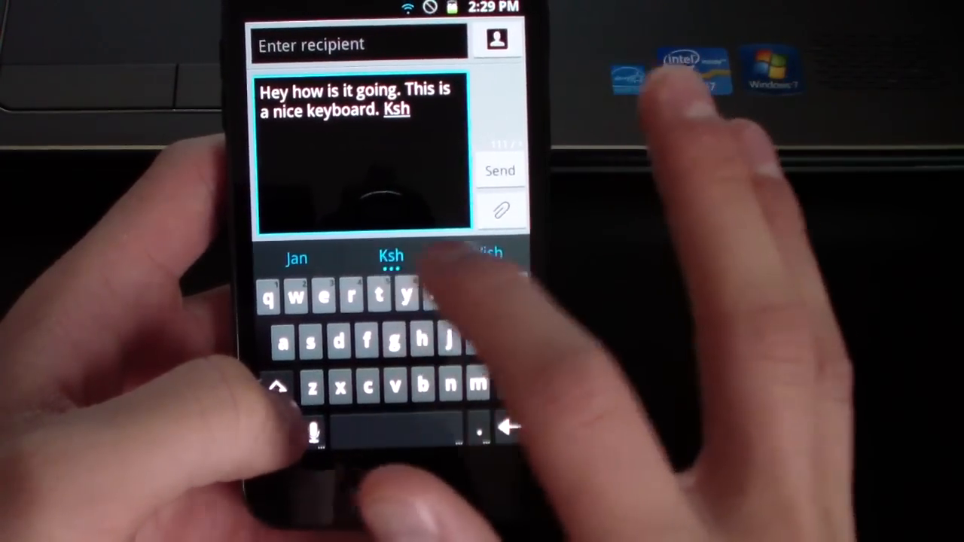
# Accept the suggested word 'Jan' and add a few random test letters
pyautogui.click(295, 257)
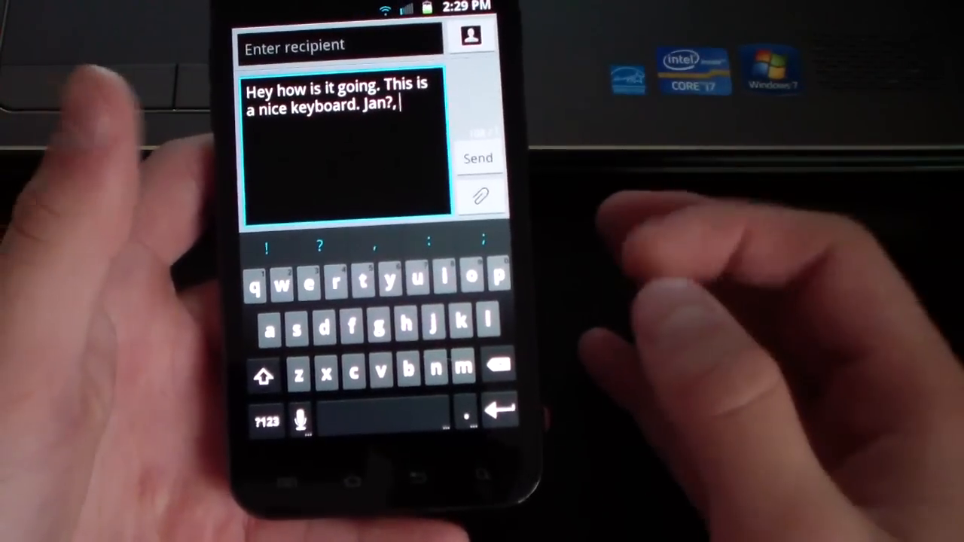
pyautogui.click(265, 422)
pyautogui.write(' jdjehsgwheofhbehwjfiuheh')
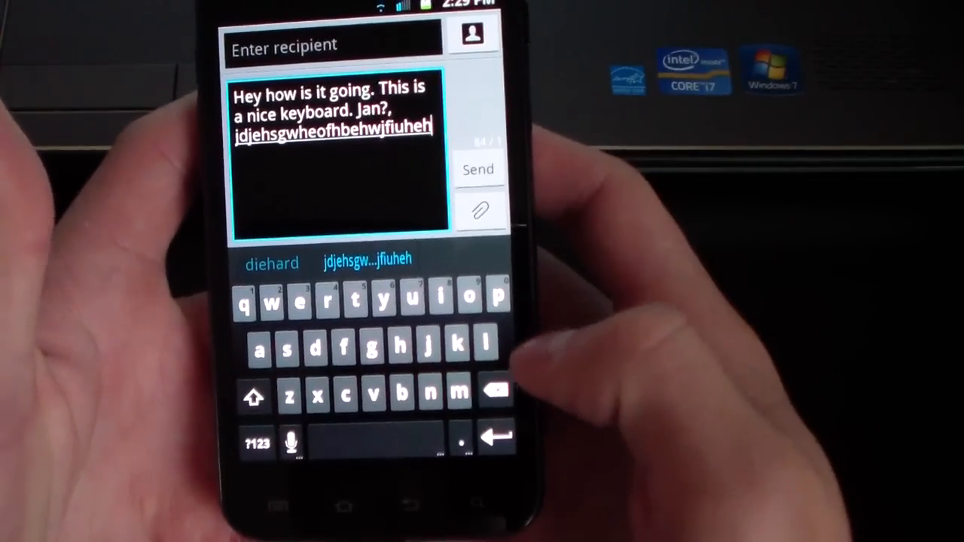
pyautogui.click(346, 308)
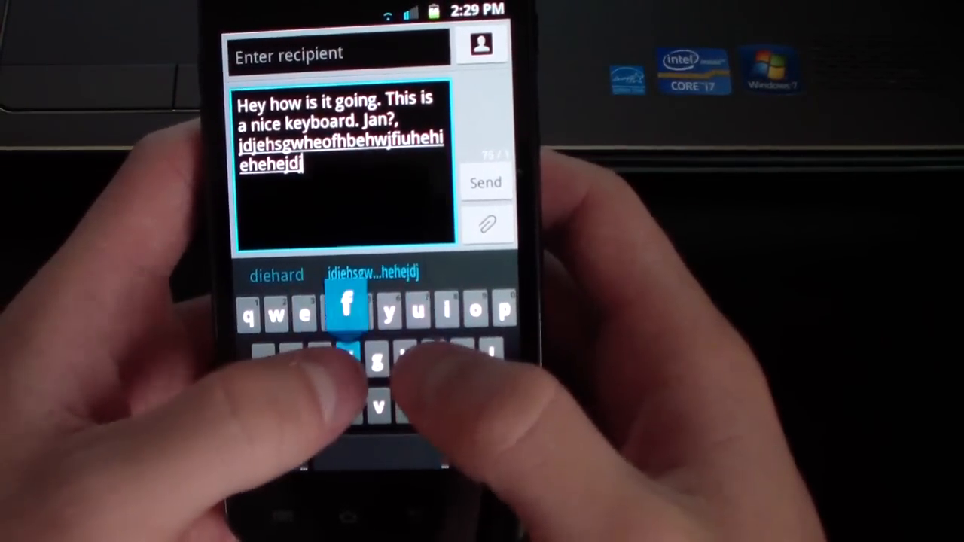